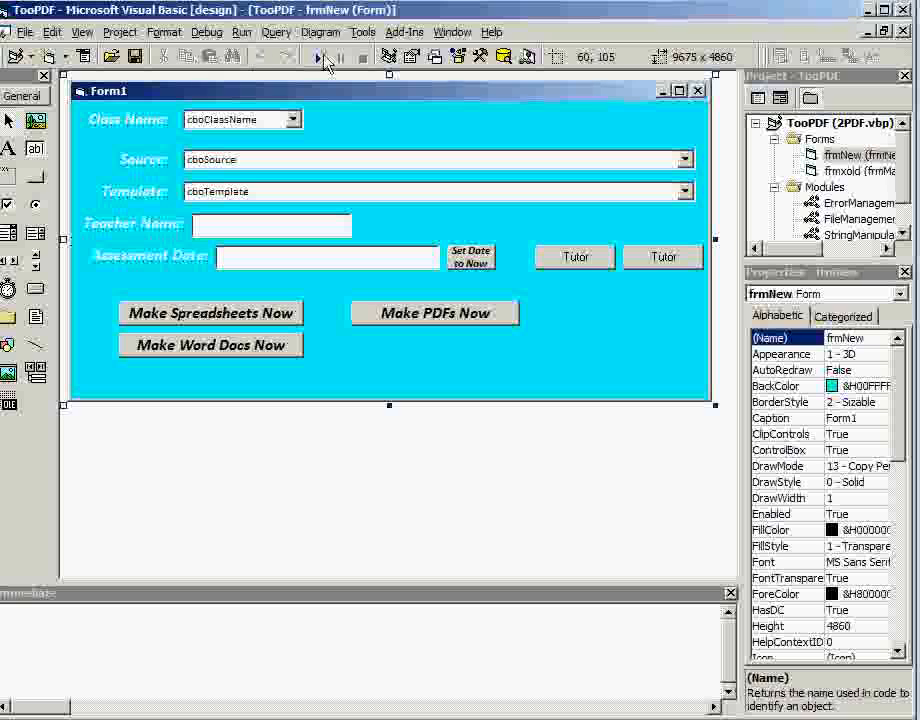
pyautogui.moveTo(584, 88)
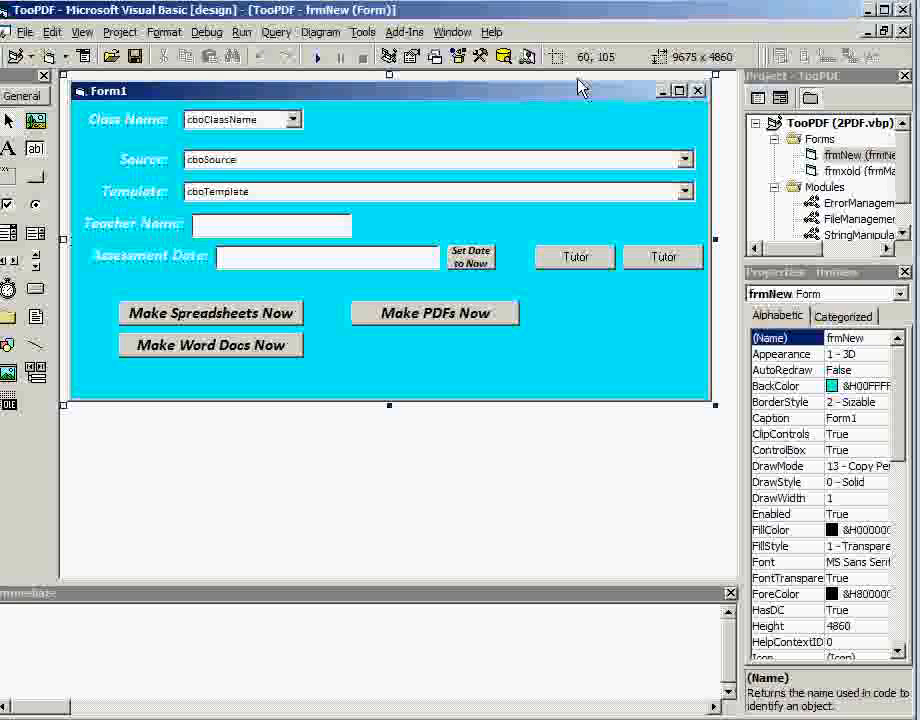
# Step: Review the form's code, then draw a new Command1 button on frmNew
pyautogui.click(82, 32)
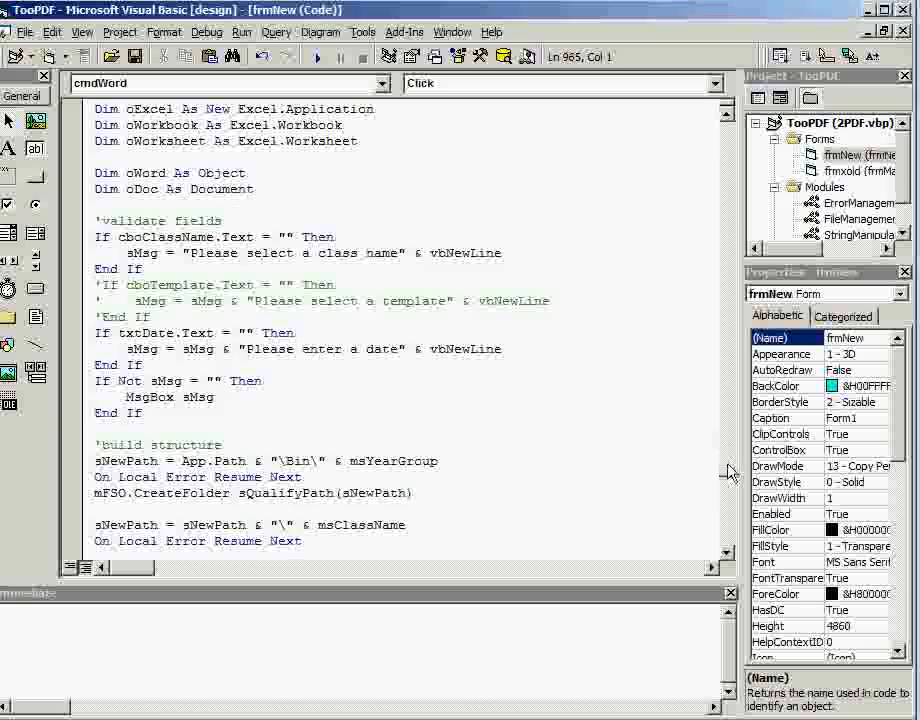
pyautogui.scroll(-3)
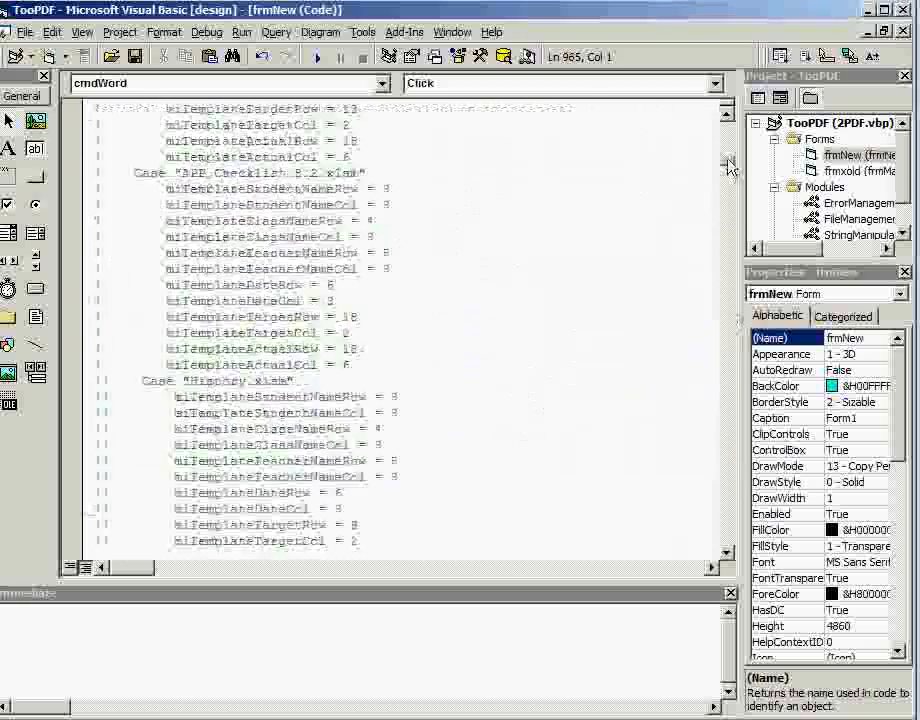
pyautogui.scroll(3)
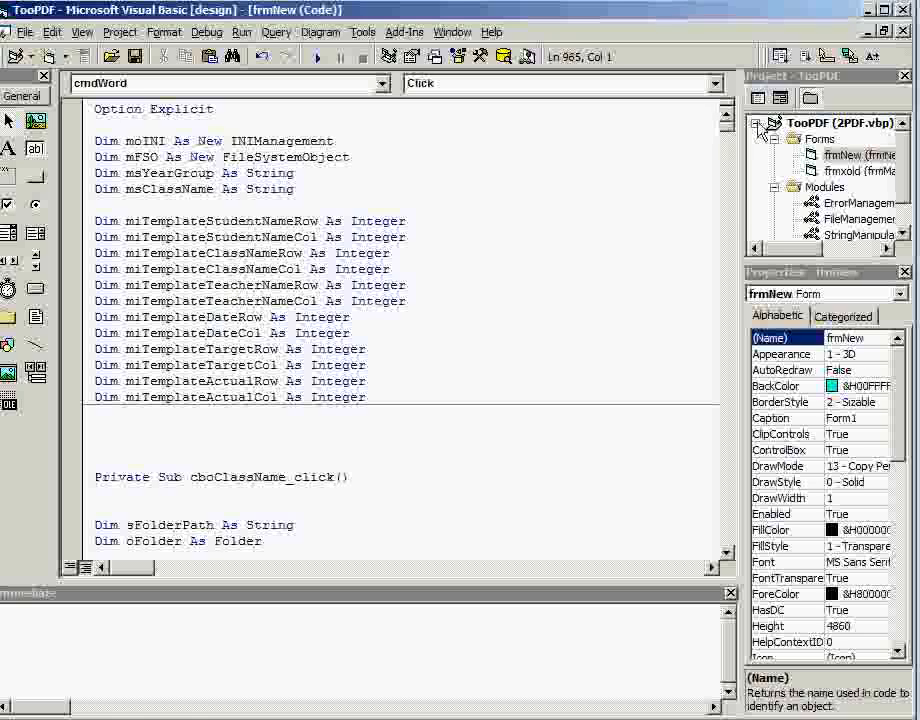
pyautogui.moveTo(758, 96)
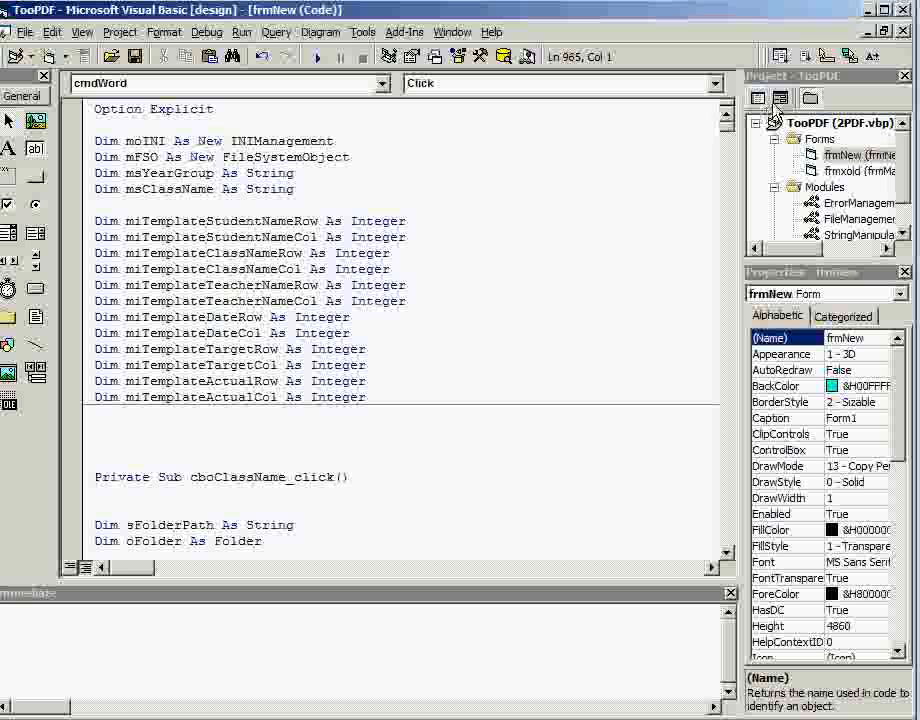
pyautogui.click(756, 96)
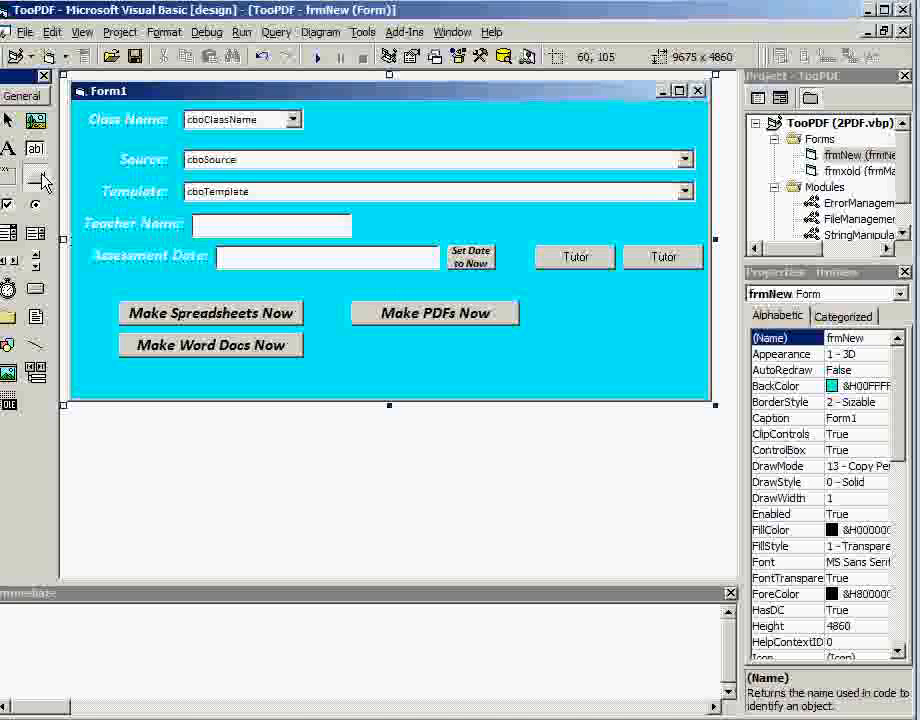
pyautogui.moveTo(516, 344); pyautogui.dragTo(600, 384)
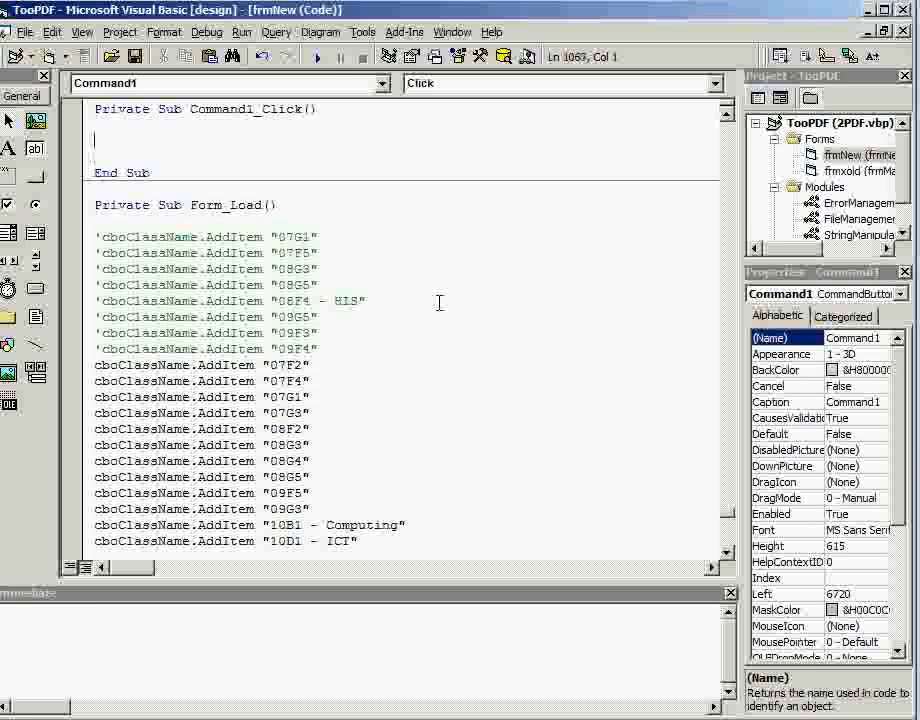
# Step: Write MsgBox sName, vbCritical, "Hello" in the Command1_Click handler
pyautogui.write('msgbox')
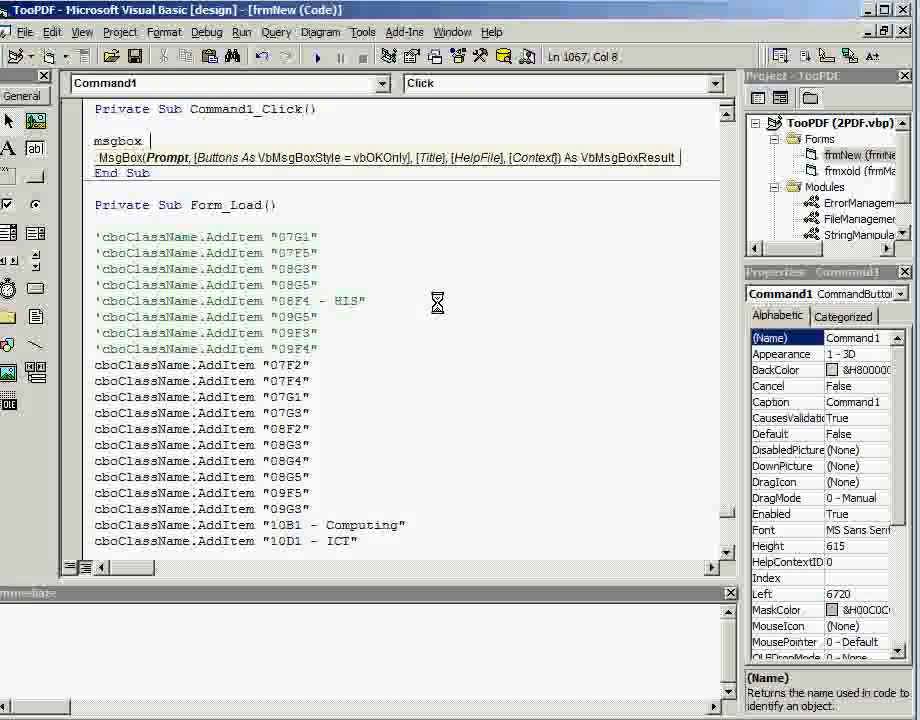
pyautogui.write('s')
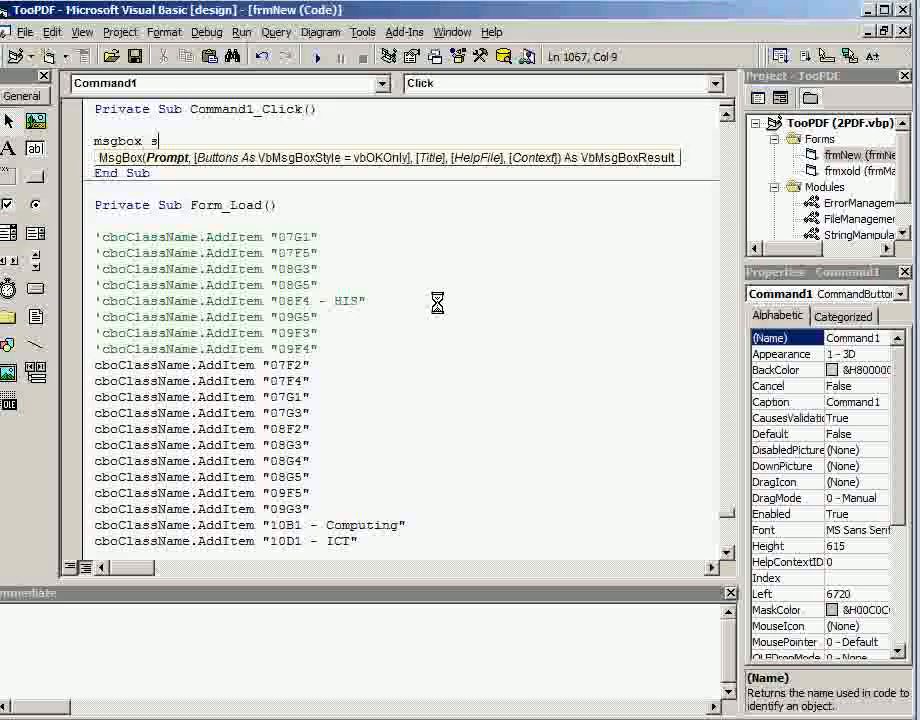
pyautogui.write('Name')
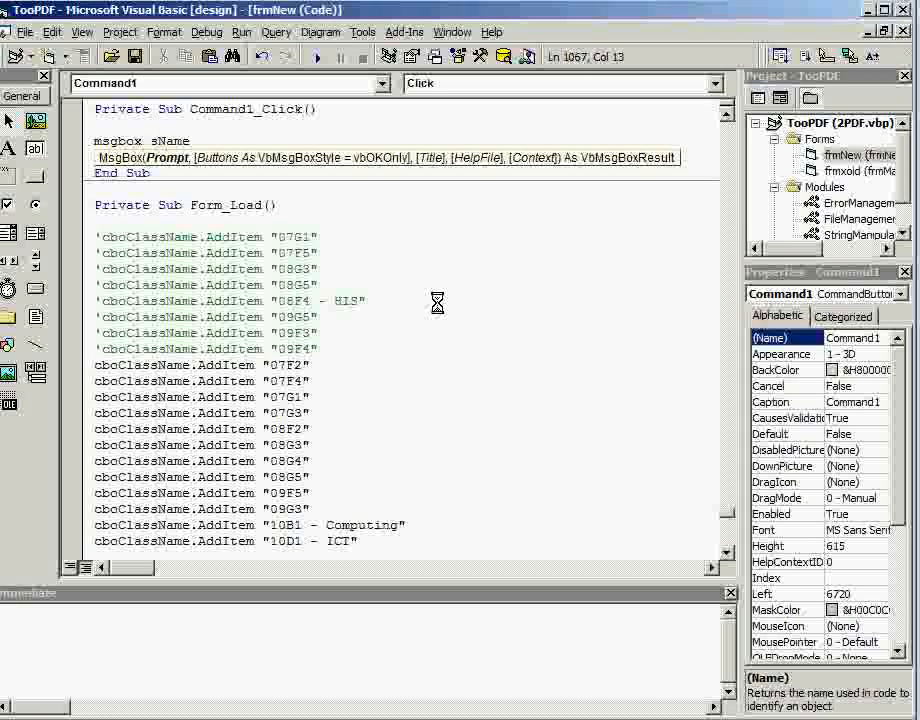
pyautogui.write(', vbCritical,')
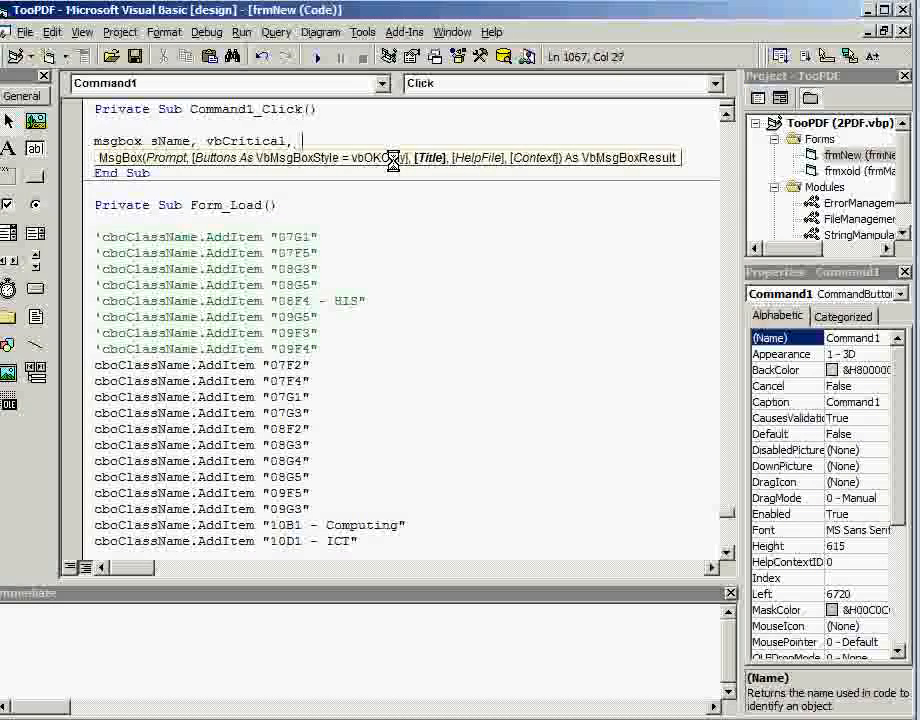
pyautogui.write('Hello"')
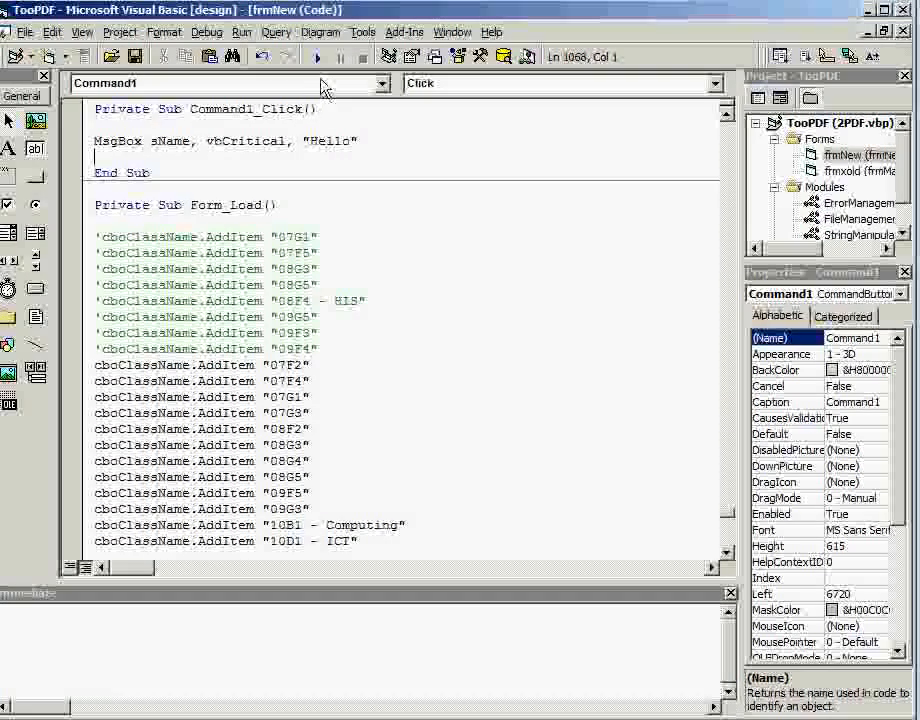
pyautogui.click(318, 56)
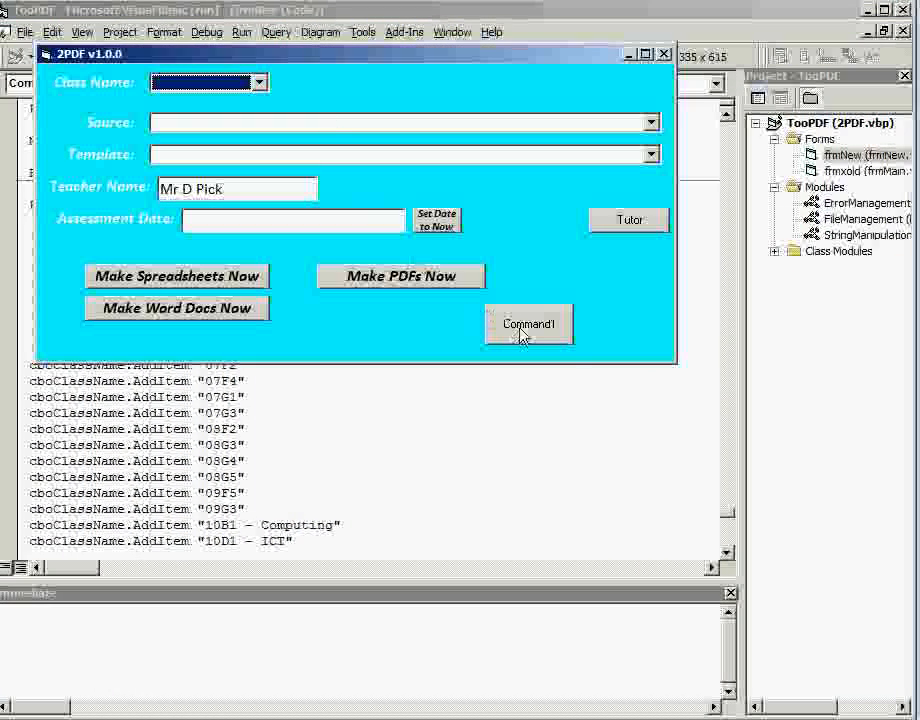
pyautogui.click(528, 324)
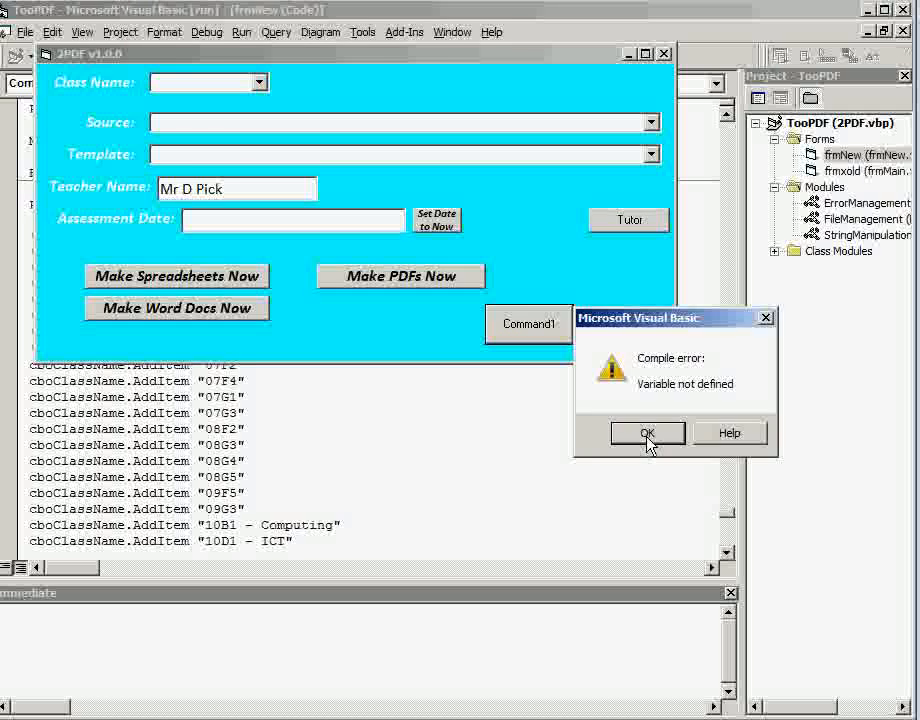
pyautogui.click(648, 432)
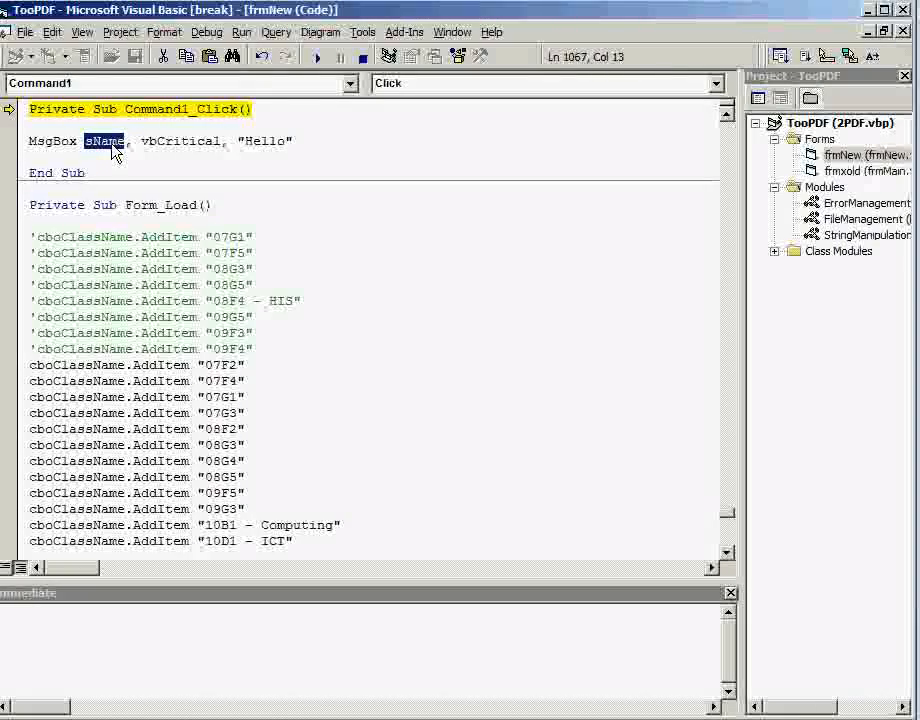
pyautogui.click(316, 56)
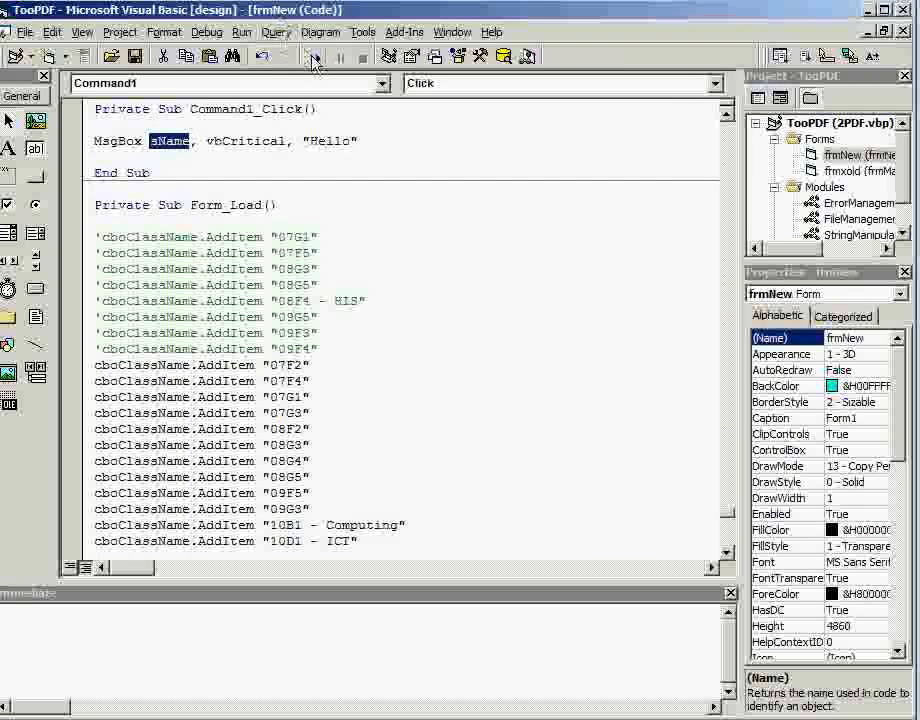
pyautogui.click(318, 56)
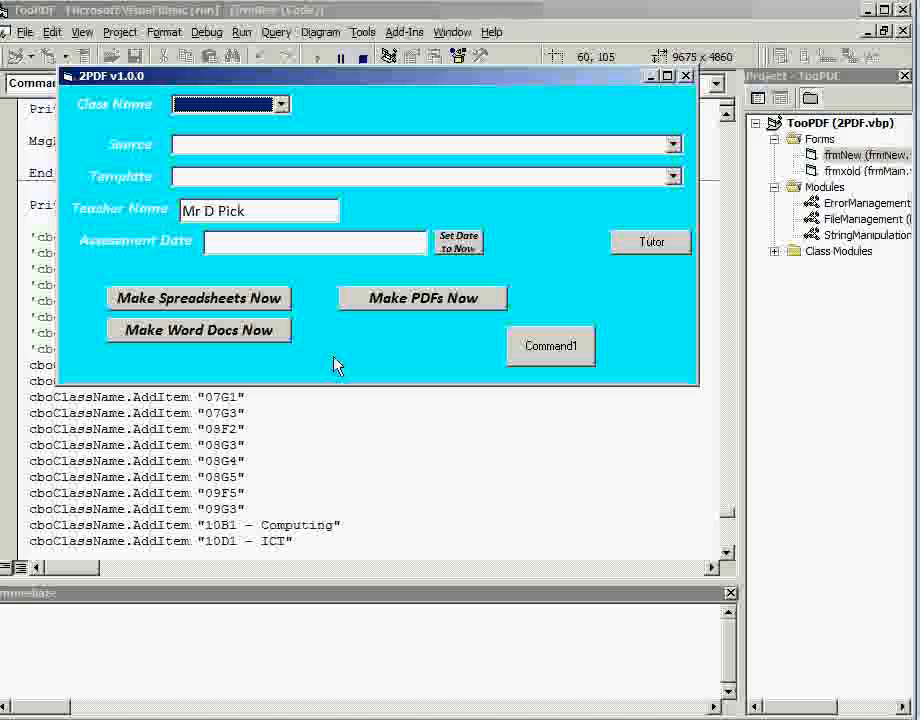
pyautogui.moveTo(690, 78)
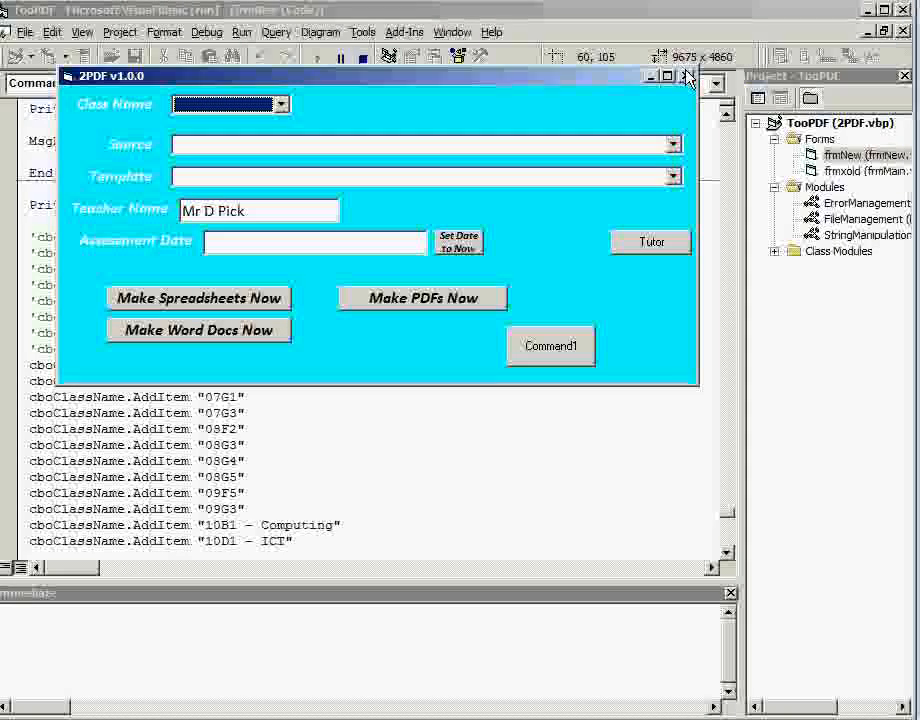
pyautogui.click(688, 76)
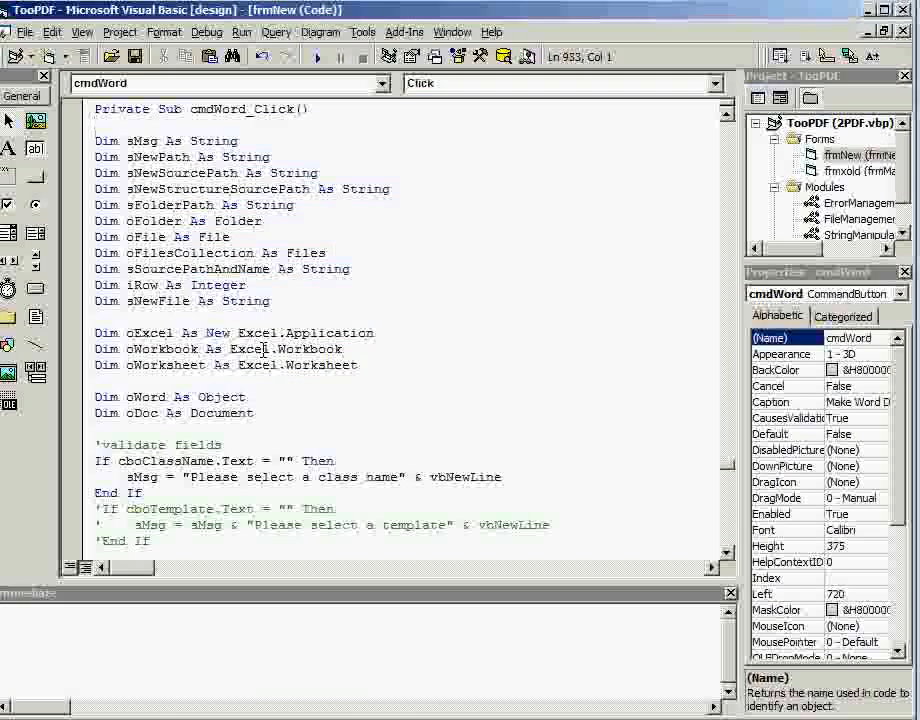
# Step: Toggle a breakpoint on the If cboClassName.Text = "" line in cmdWord_Click
pyautogui.click(72, 460)
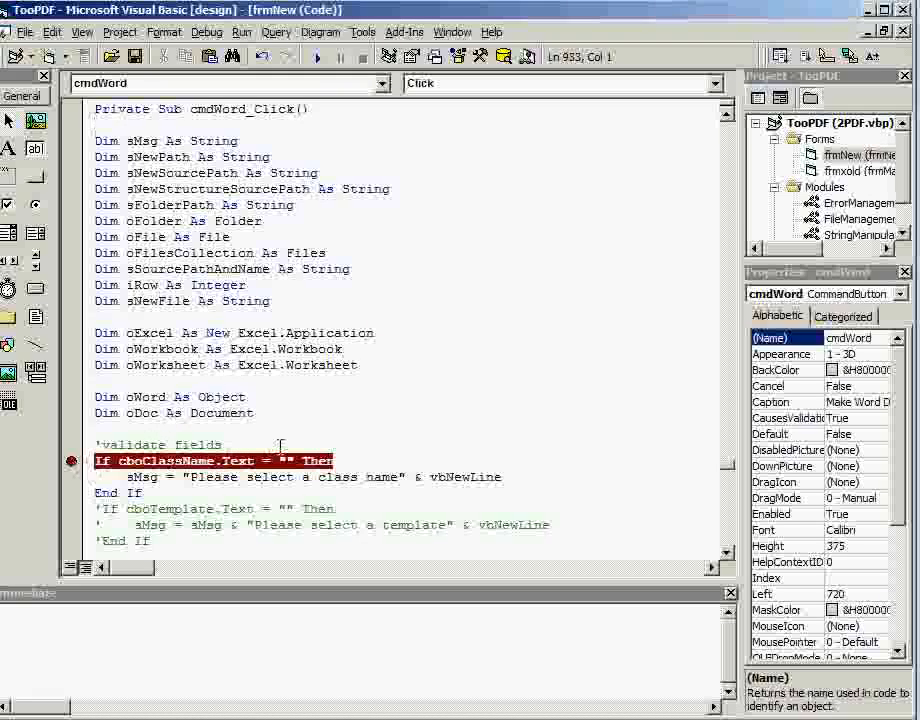
pyautogui.moveTo(440, 370)
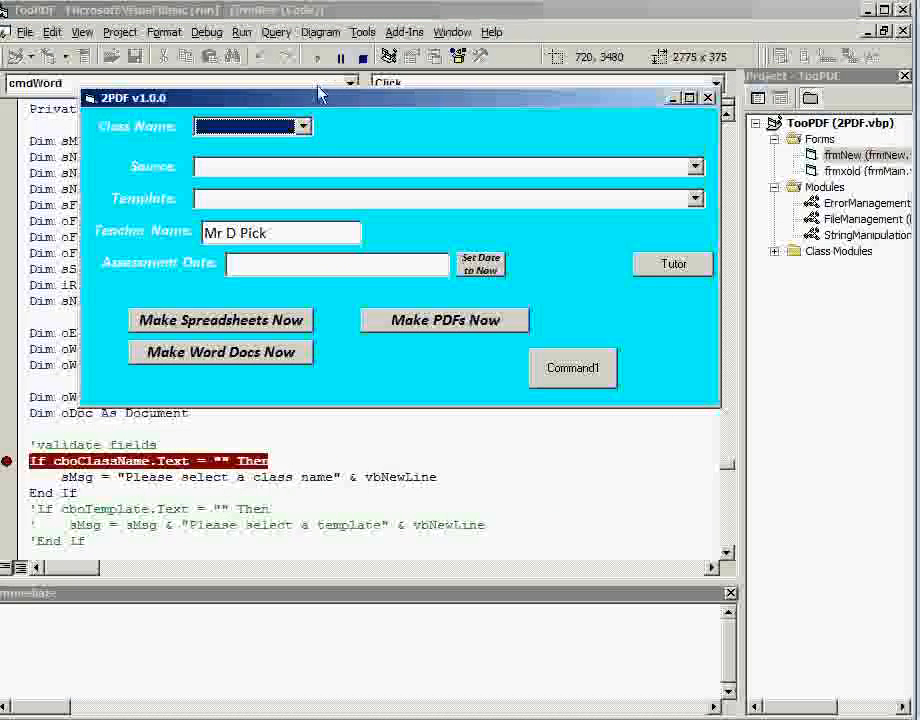
# Step: Choose a class and start Word generation so execution breaks, then step one line
pyautogui.click(304, 126)
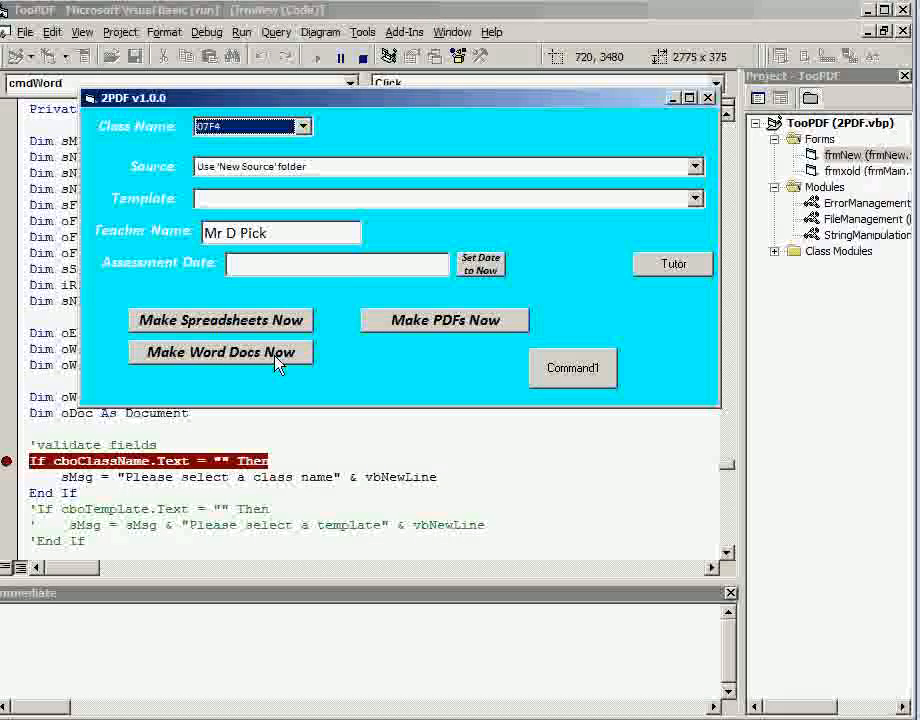
pyautogui.click(218, 352)
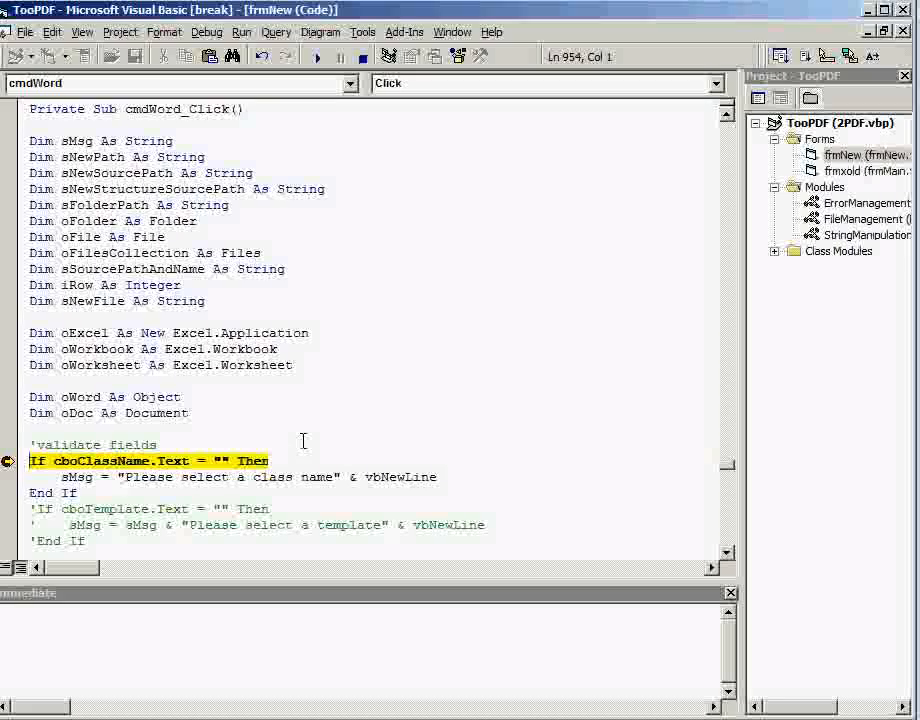
pyautogui.press('F8')
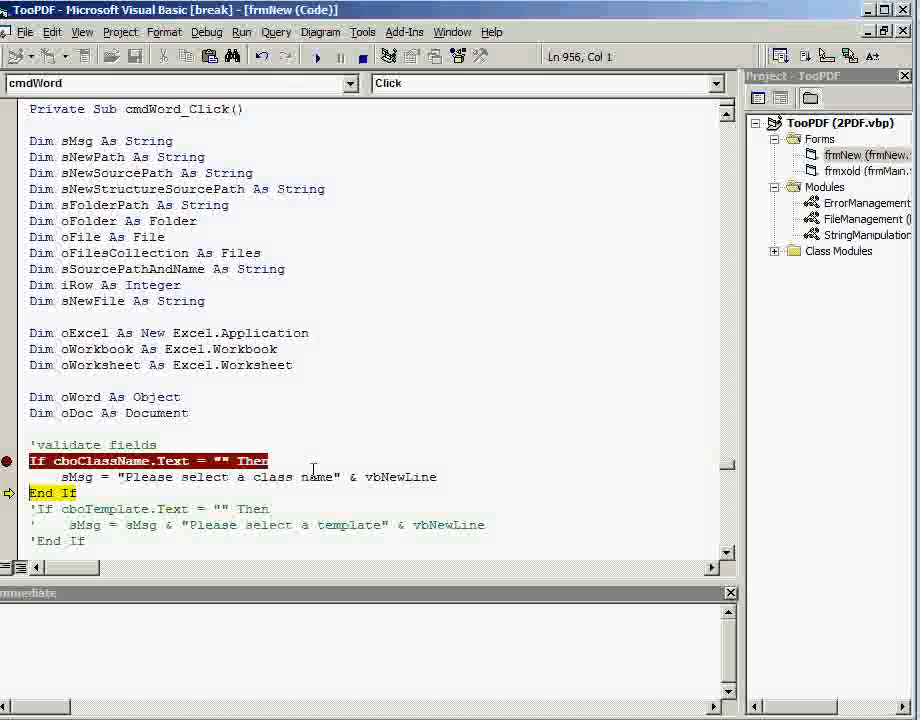
pyautogui.scroll(-3)
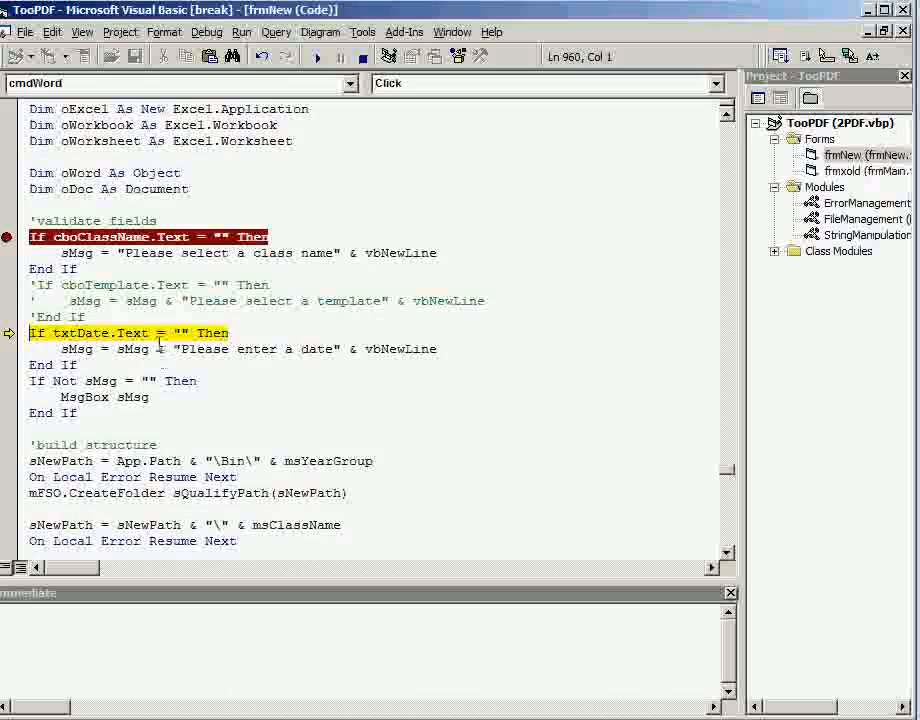
pyautogui.moveTo(80, 332)
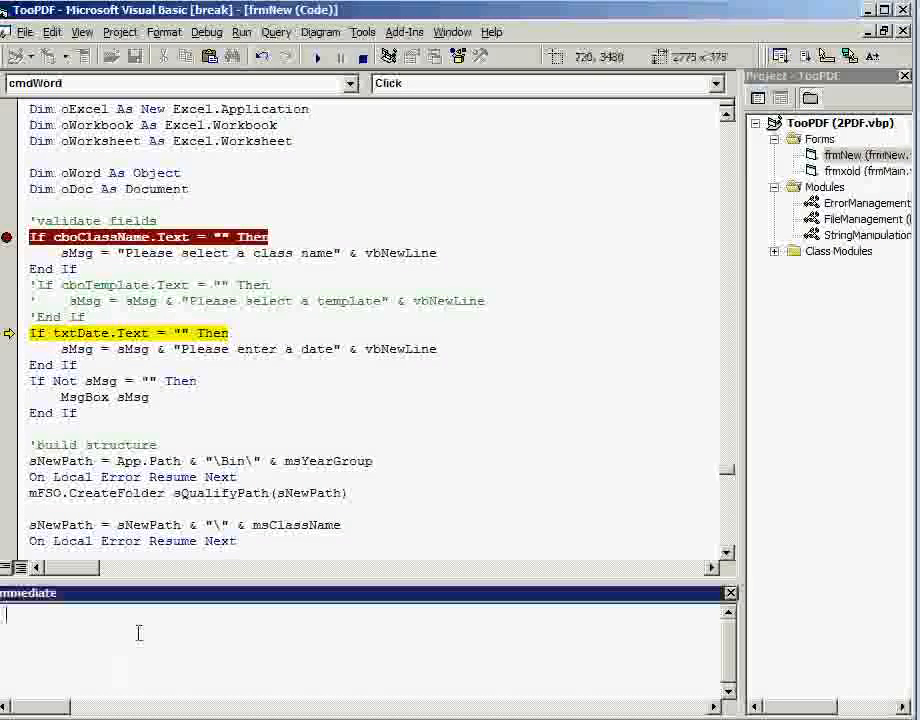
# Step: Query ?txtdate.Text in the Immediate window, step on, continue, and dismiss 'Please enter a date'
pyautogui.write('?t')
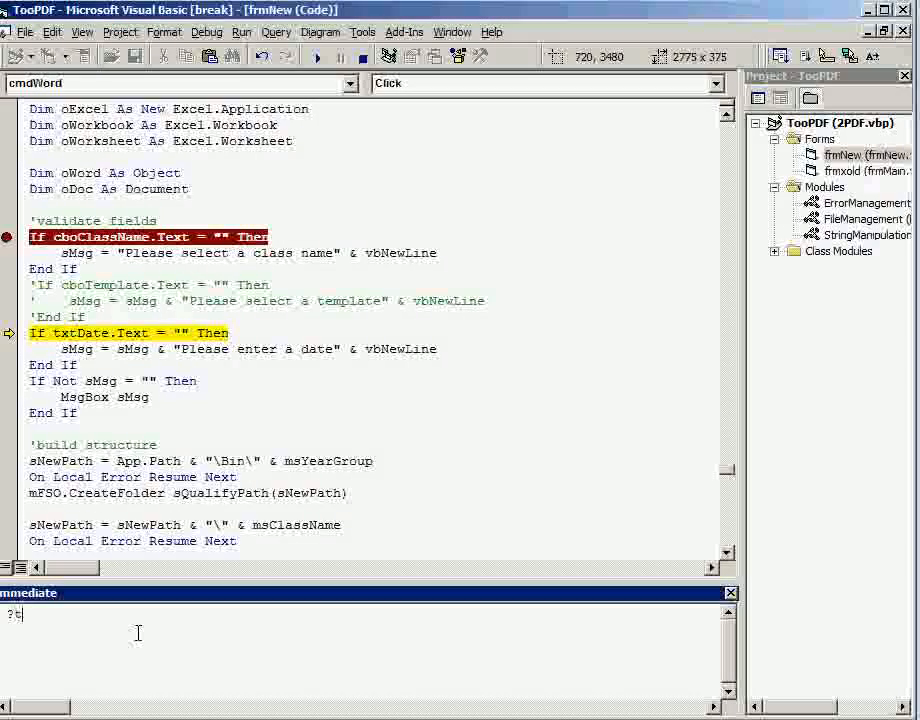
pyautogui.write('xtdate')
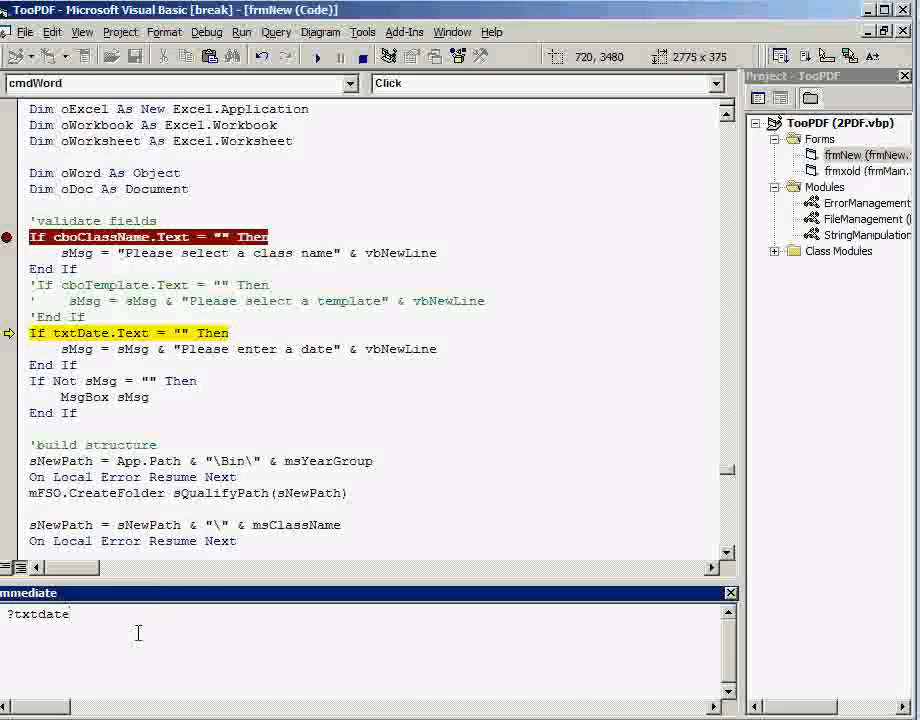
pyautogui.write('.Text')
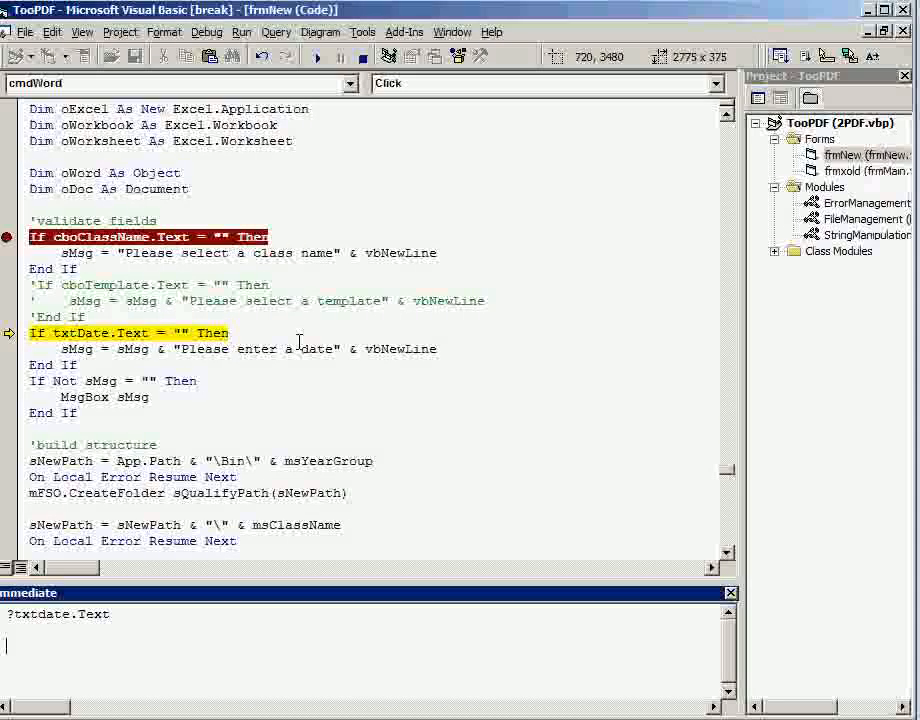
pyautogui.press('F8')
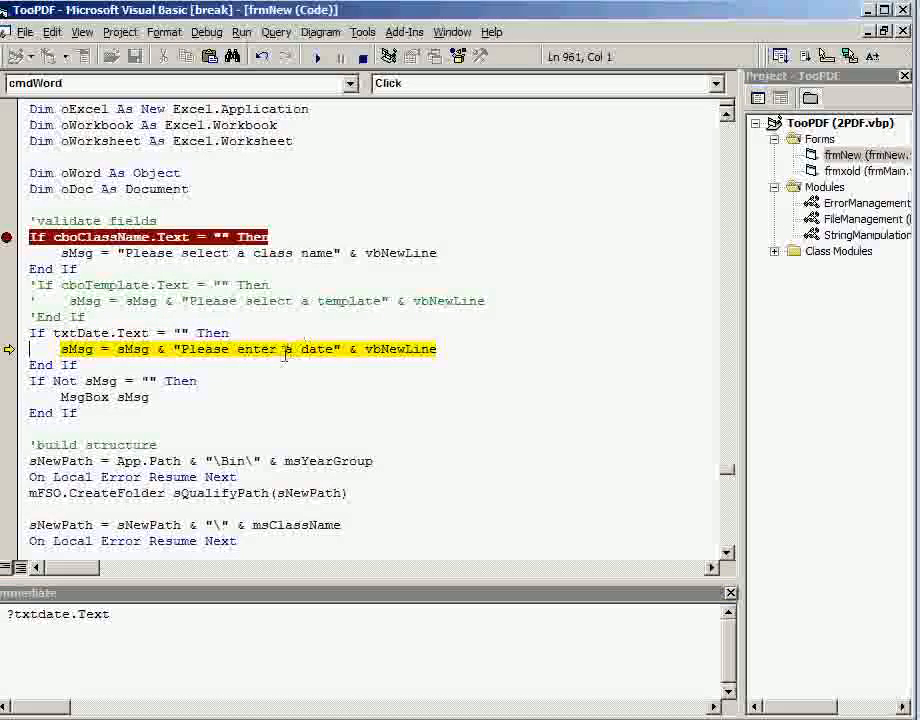
pyautogui.press('F8')
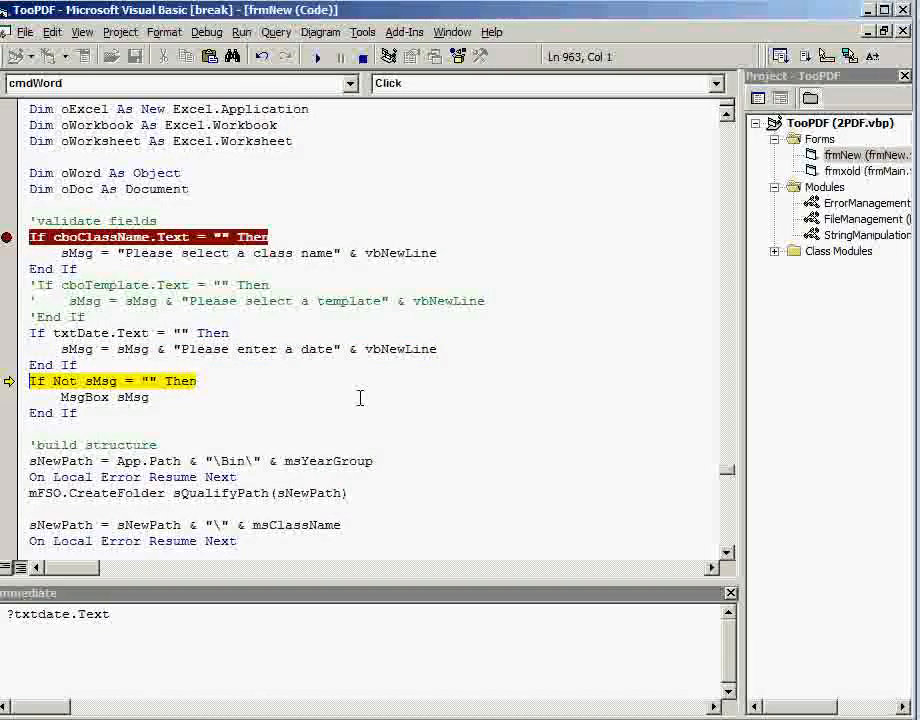
pyautogui.click(344, 56)
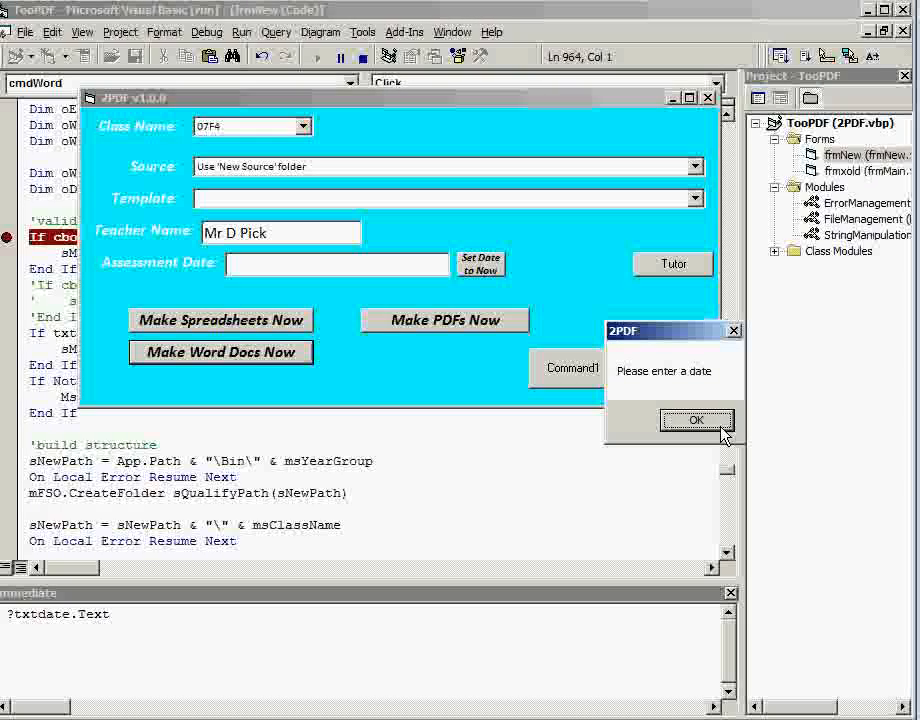
pyautogui.click(696, 420)
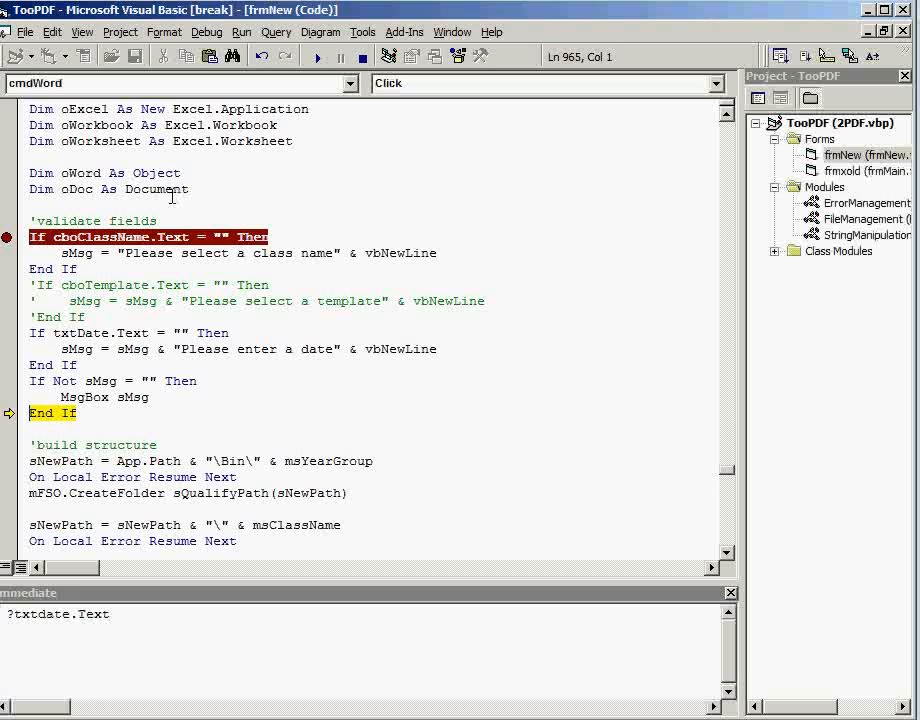
# Step: Stop the debugging session and return to design mode
pyautogui.click(344, 56)
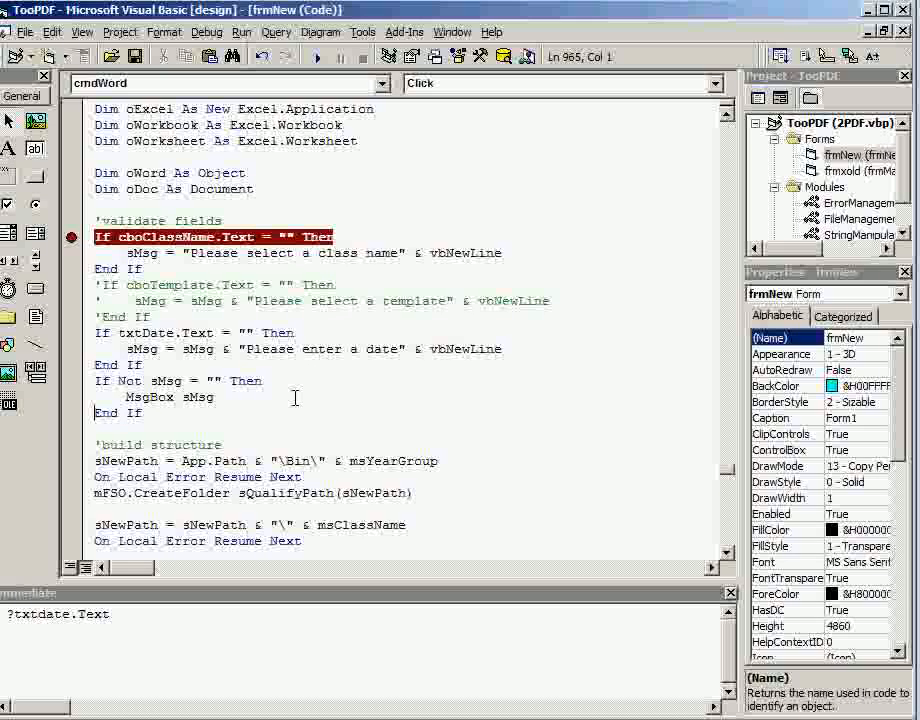
pyautogui.click(24, 32)
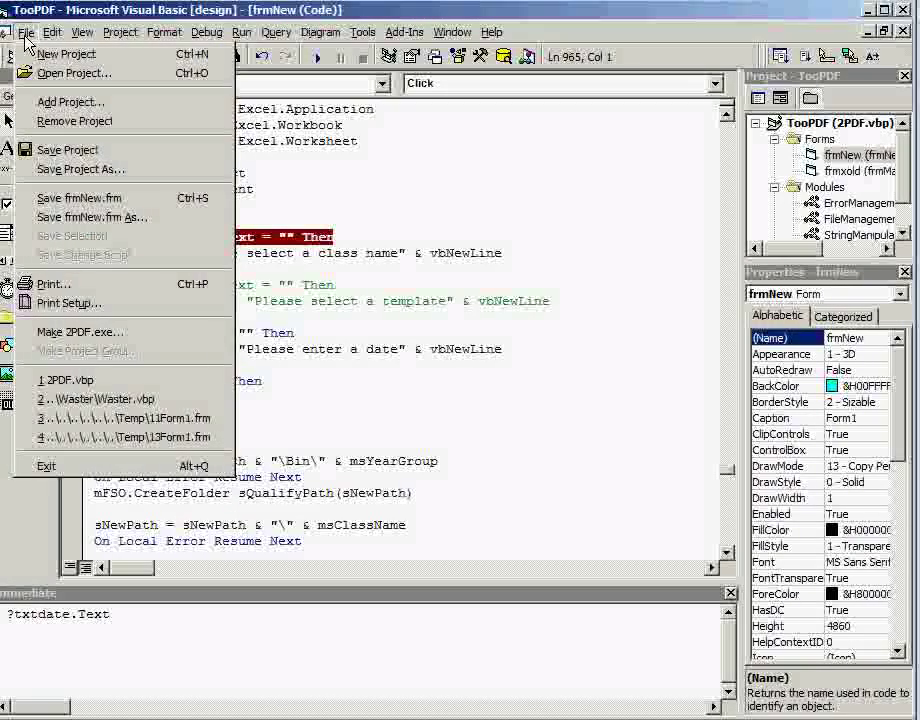
pyautogui.moveTo(80, 332)
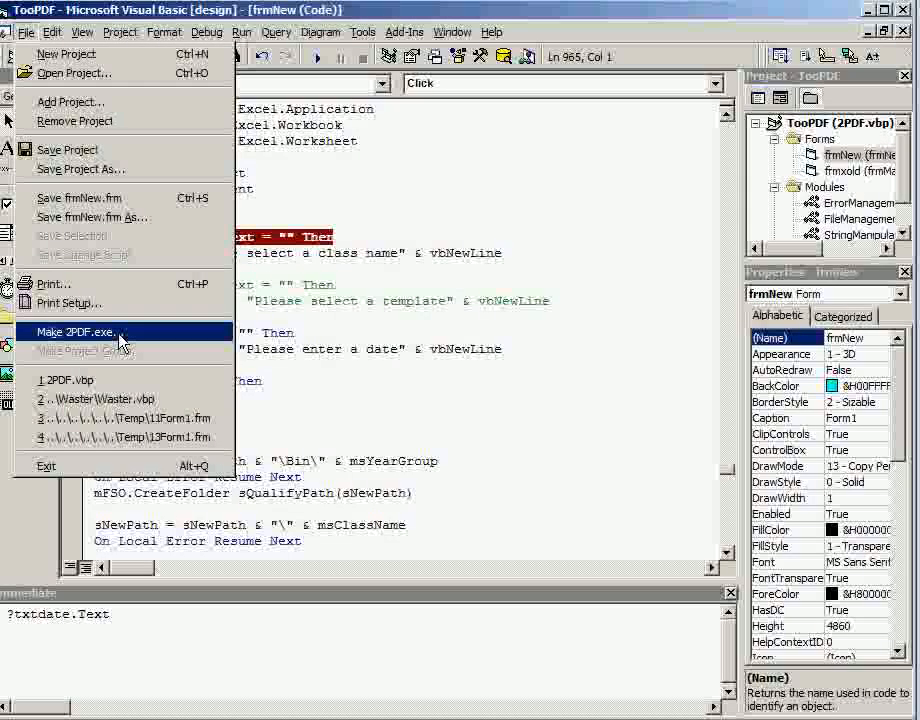
# Step: Make 2PDF.exe with the Desktop as the save location, hitting a compile error
pyautogui.click(76, 332)
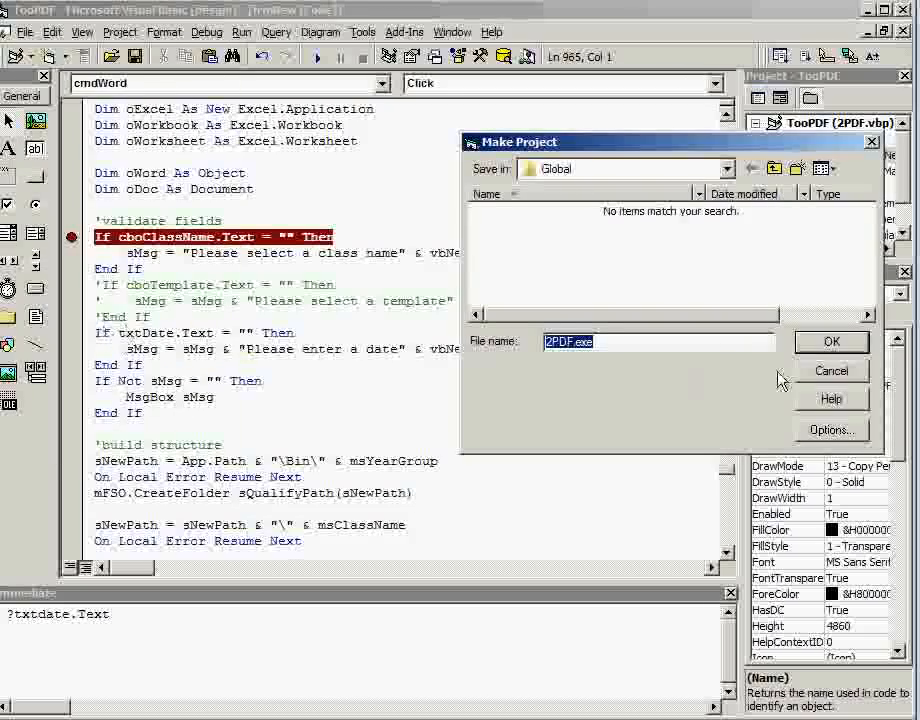
pyautogui.click(716, 168)
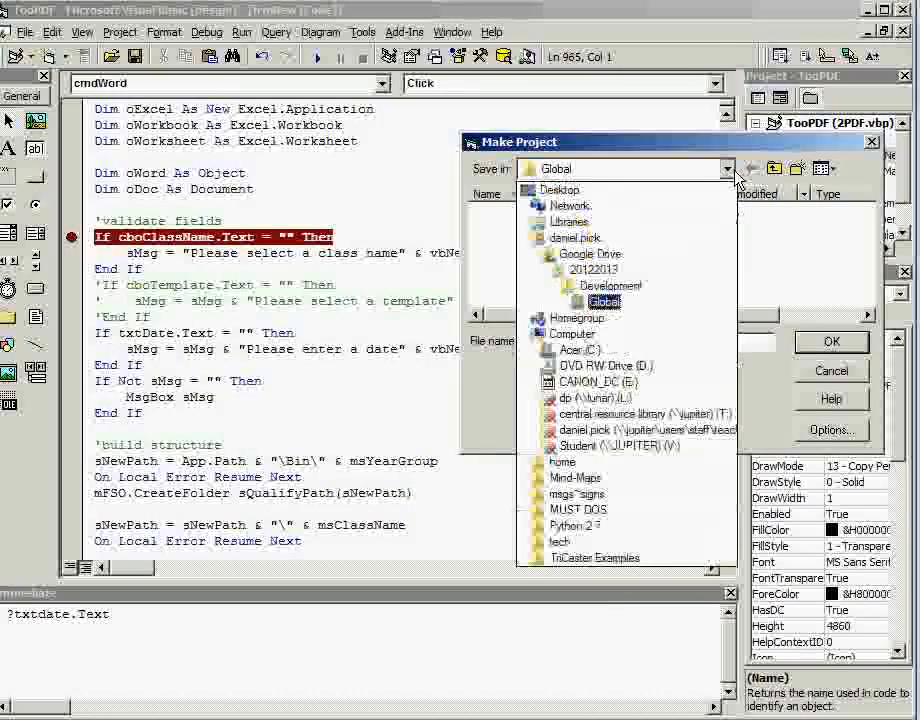
pyautogui.click(560, 168)
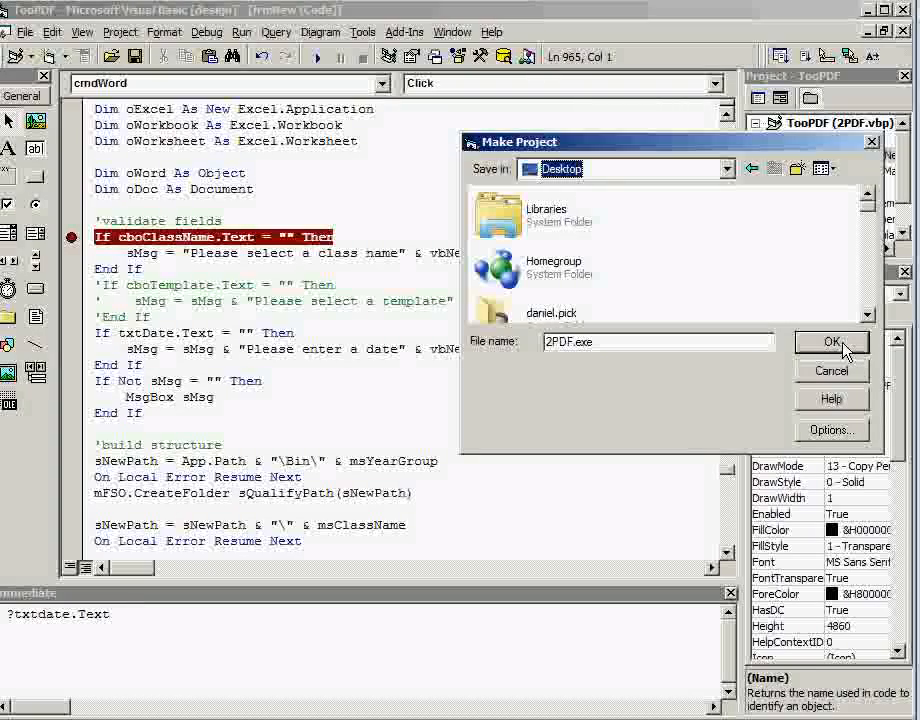
pyautogui.click(830, 342)
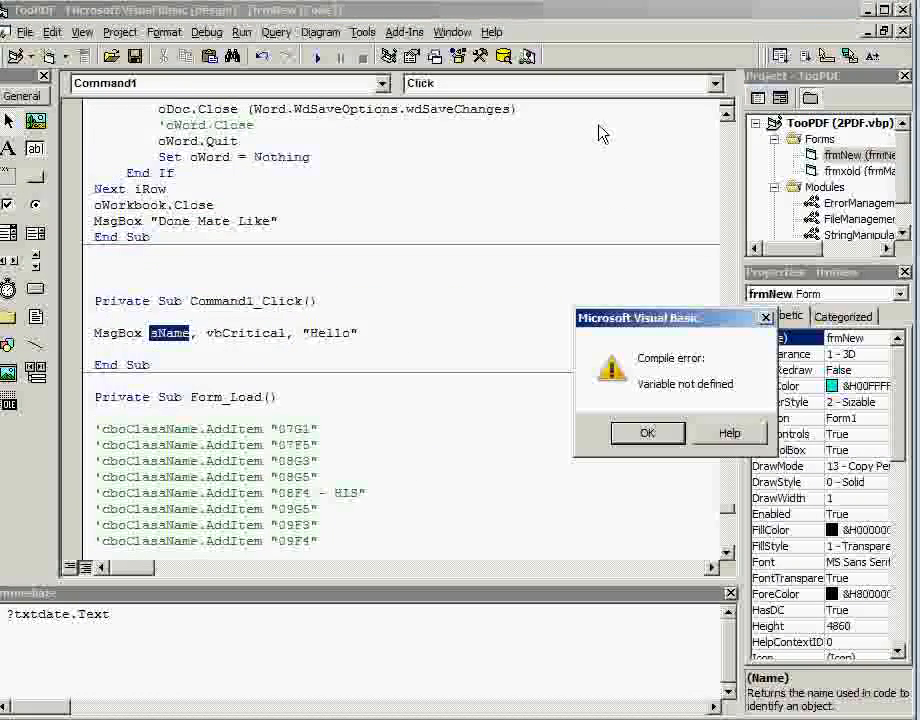
# Step: Dismiss the 'Variable not defined' error and comment out the MsgBox line
pyautogui.click(648, 432)
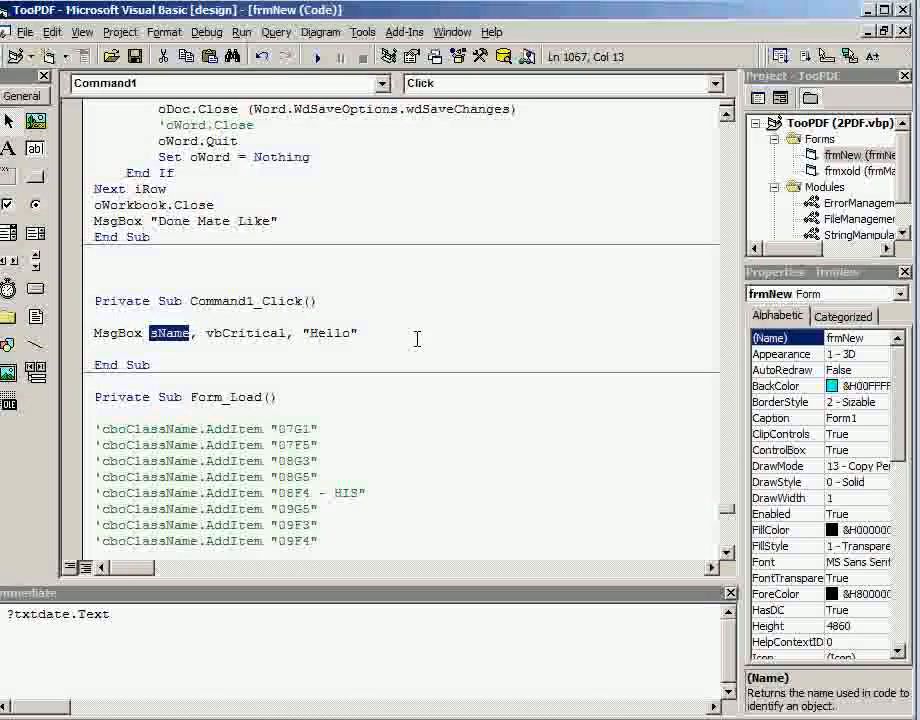
pyautogui.click(92, 332)
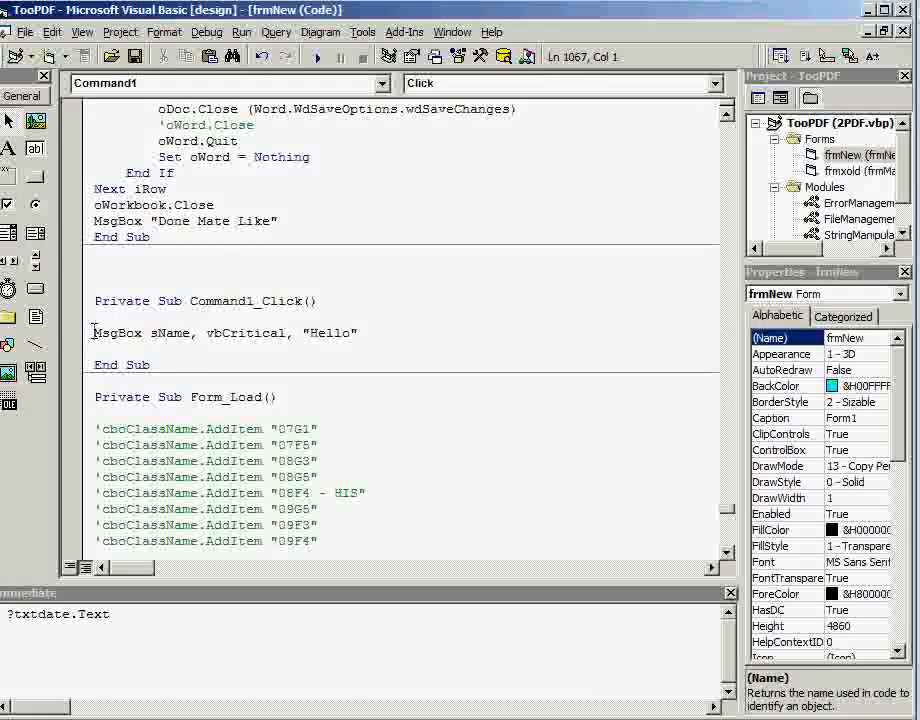
pyautogui.click(96, 332)
pyautogui.write("'")
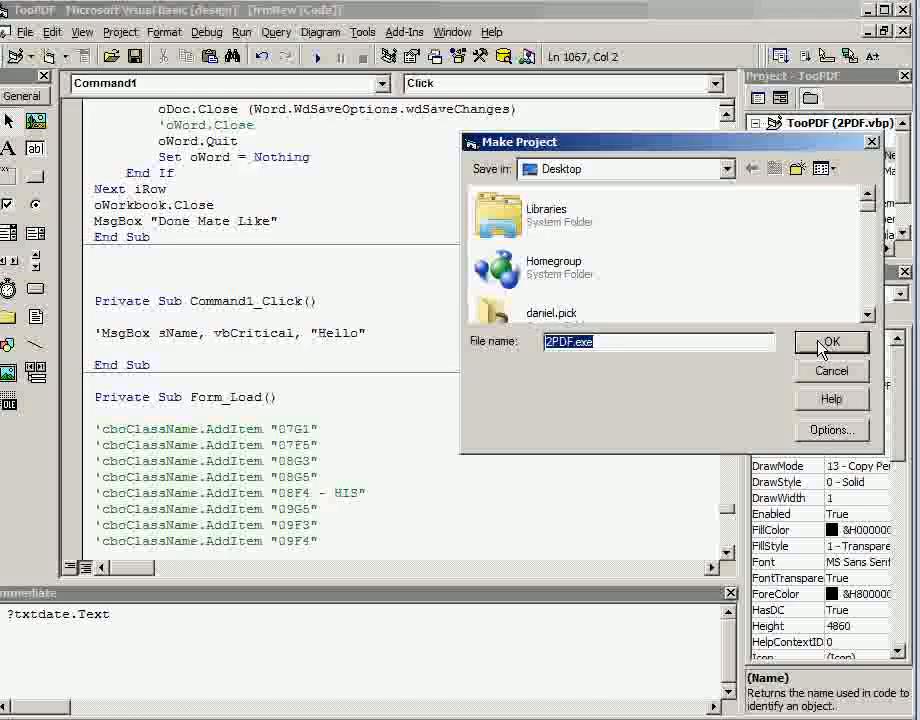
# Step: Confirm the build so 2PDF.exe is created on the Desktop
pyautogui.click(832, 342)
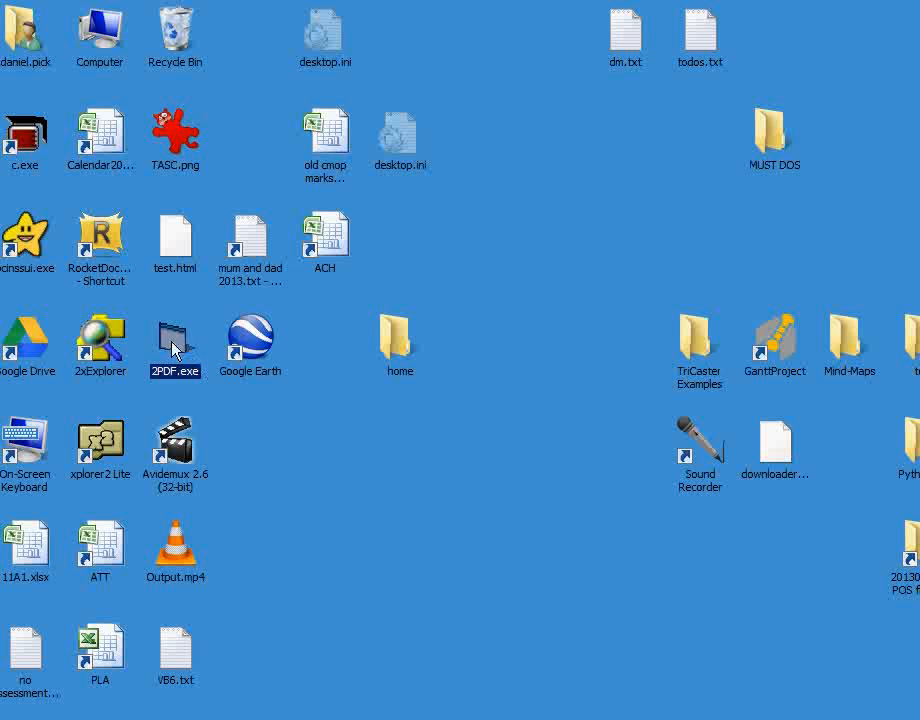
pyautogui.moveTo(240, 404)
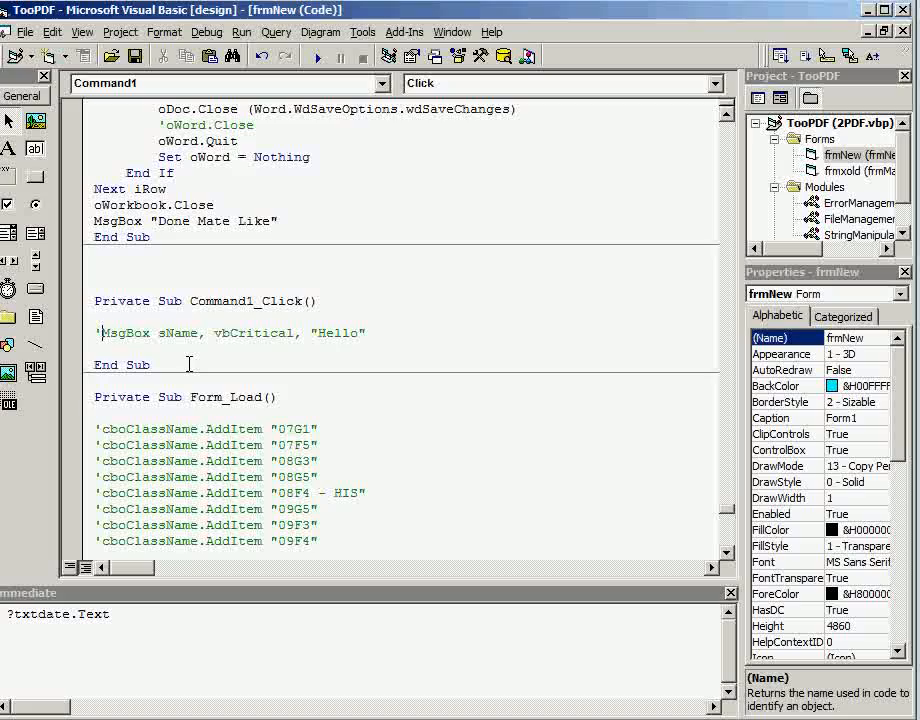
# Step: Look over the Tools menu's extra tools and Publish commands
pyautogui.click(362, 32)
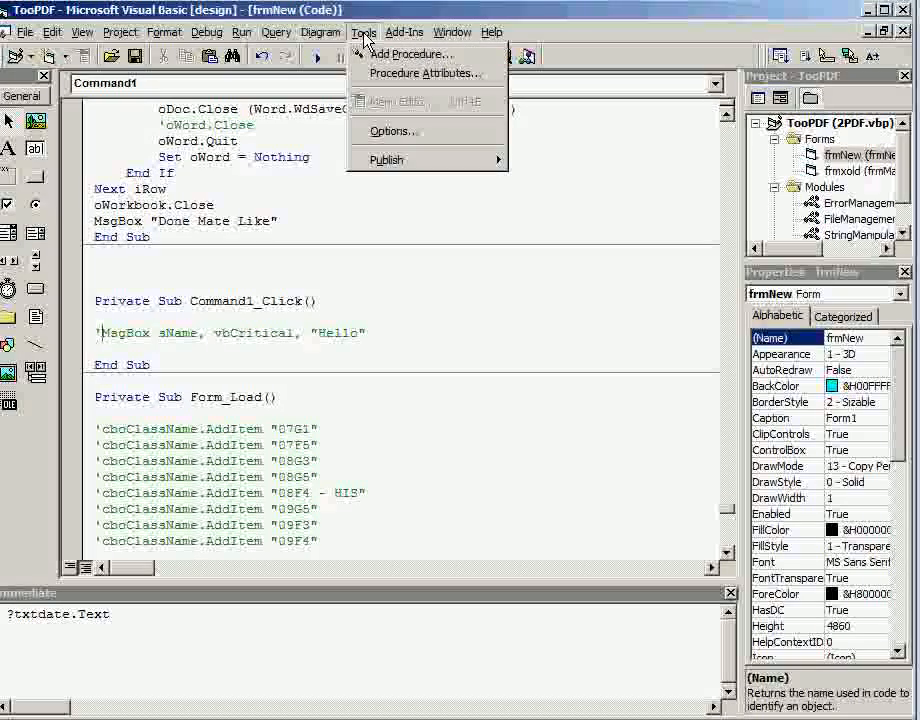
pyautogui.moveTo(386, 160)
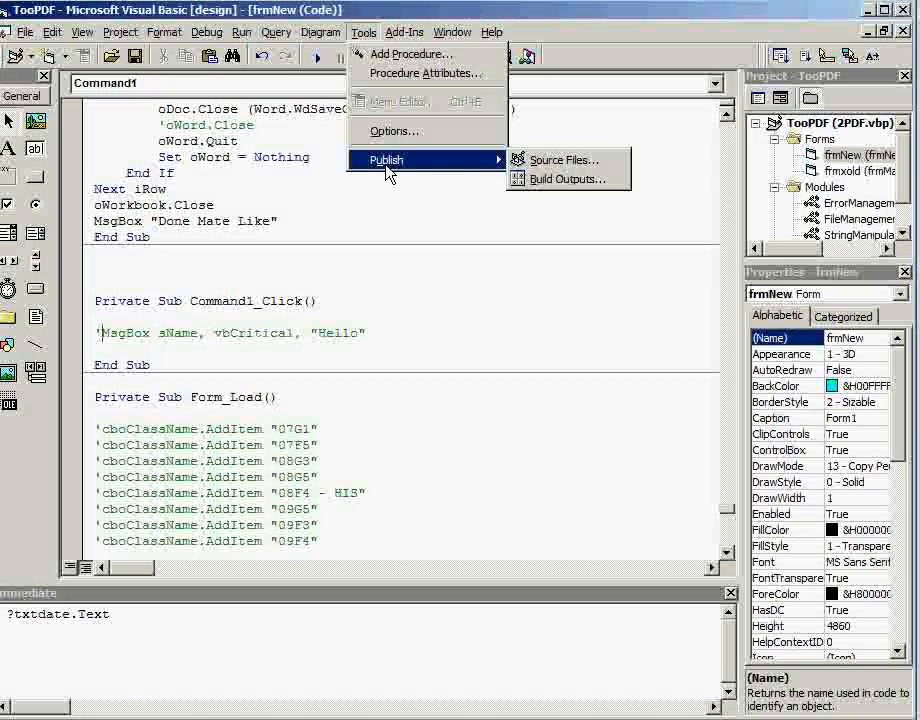
pyautogui.moveTo(560, 180)
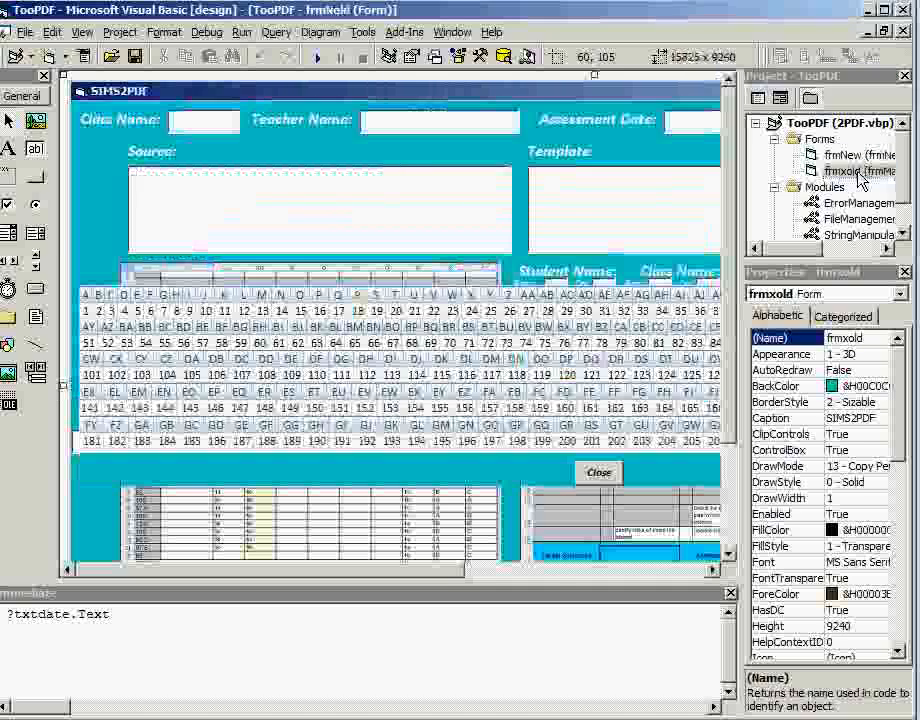
# Step: View the FileManagement and other module code, then select Command1 on frmNew to show its properties
pyautogui.doubleClick(860, 234)
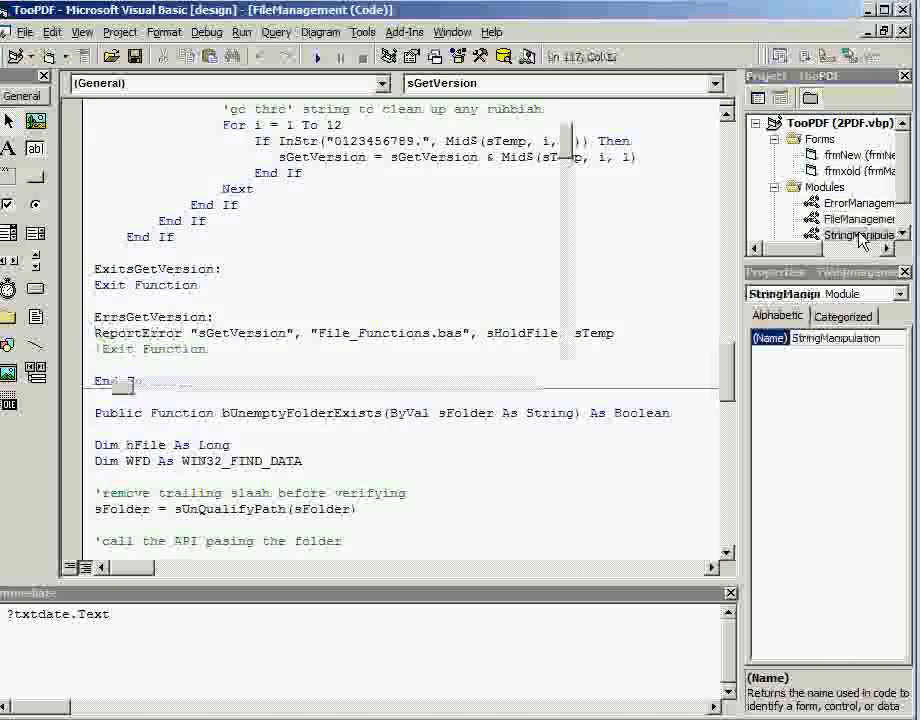
pyautogui.doubleClick(860, 236)
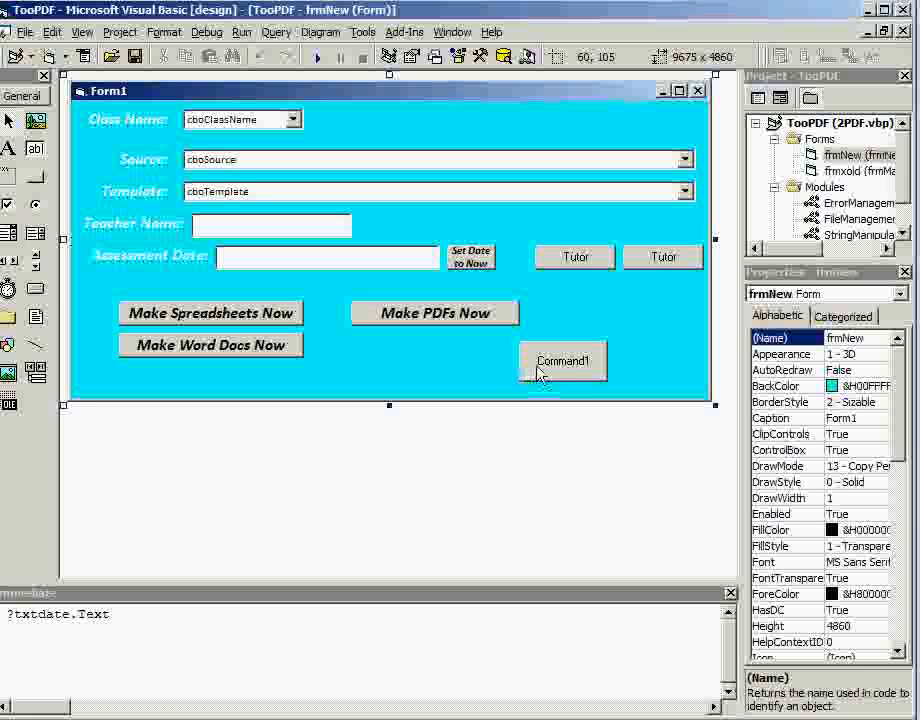
pyautogui.click(562, 360)
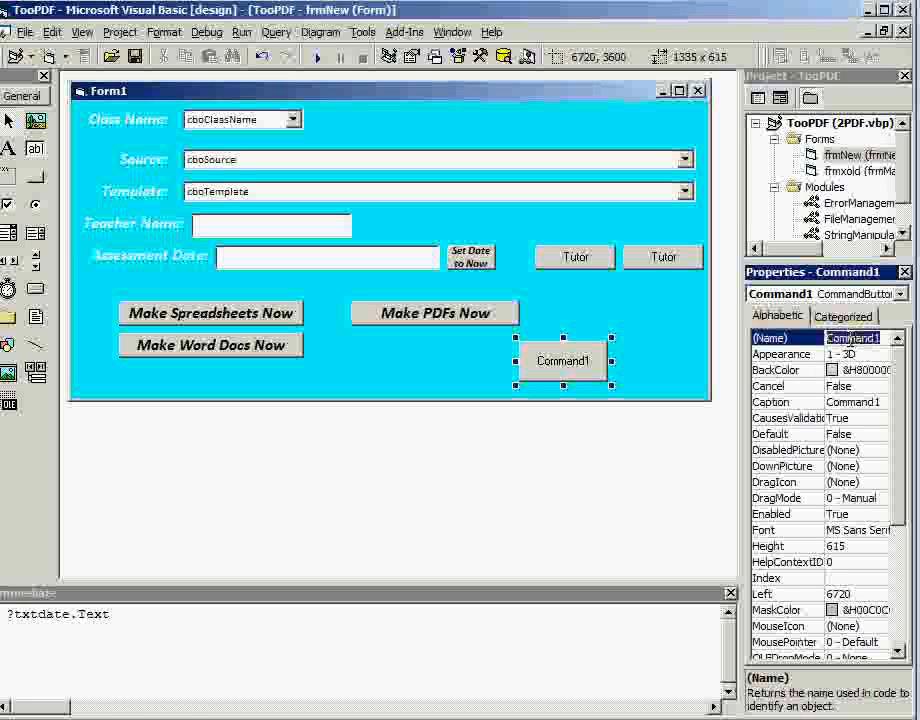